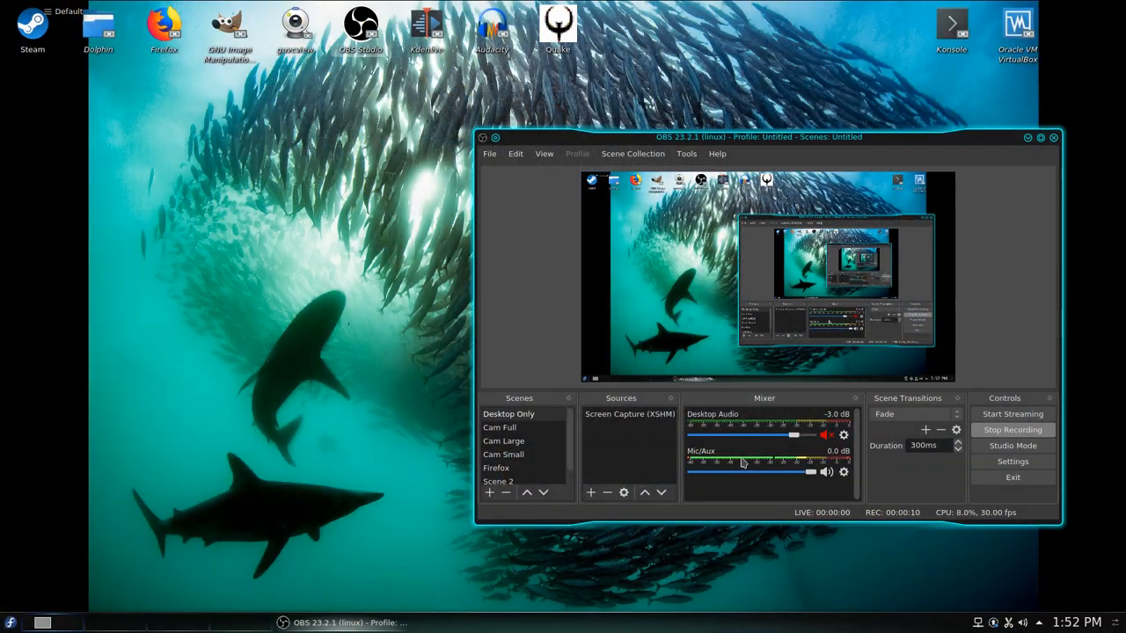
mouse_move(952, 490)
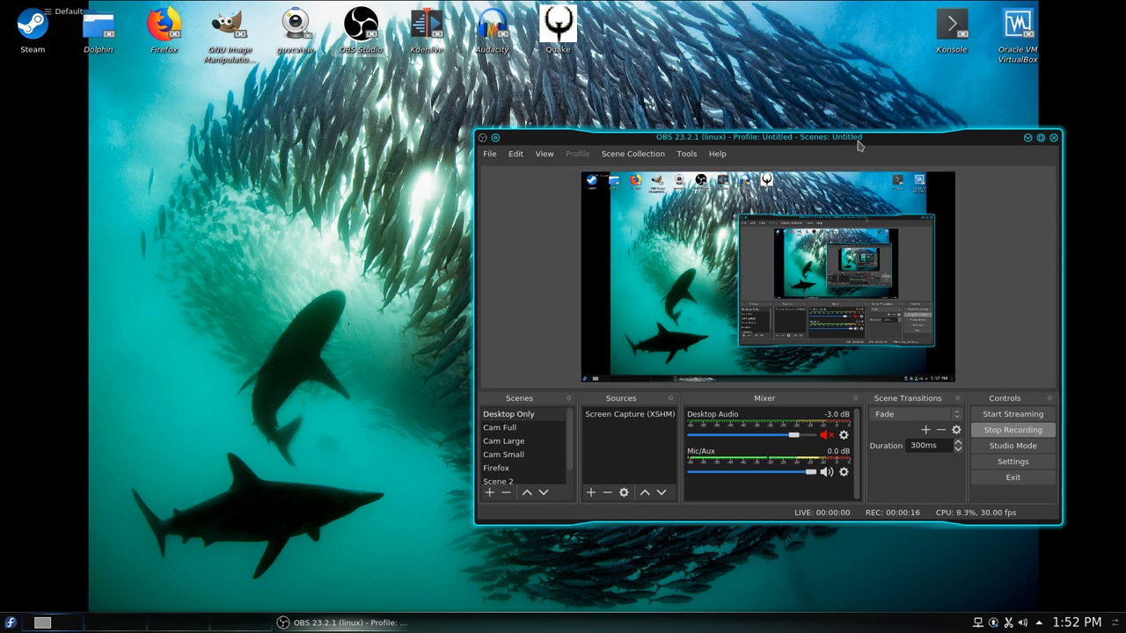
Minimize OBS Studio while it keeps recording, then launch Firefox from the desktop.
click(1022, 137)
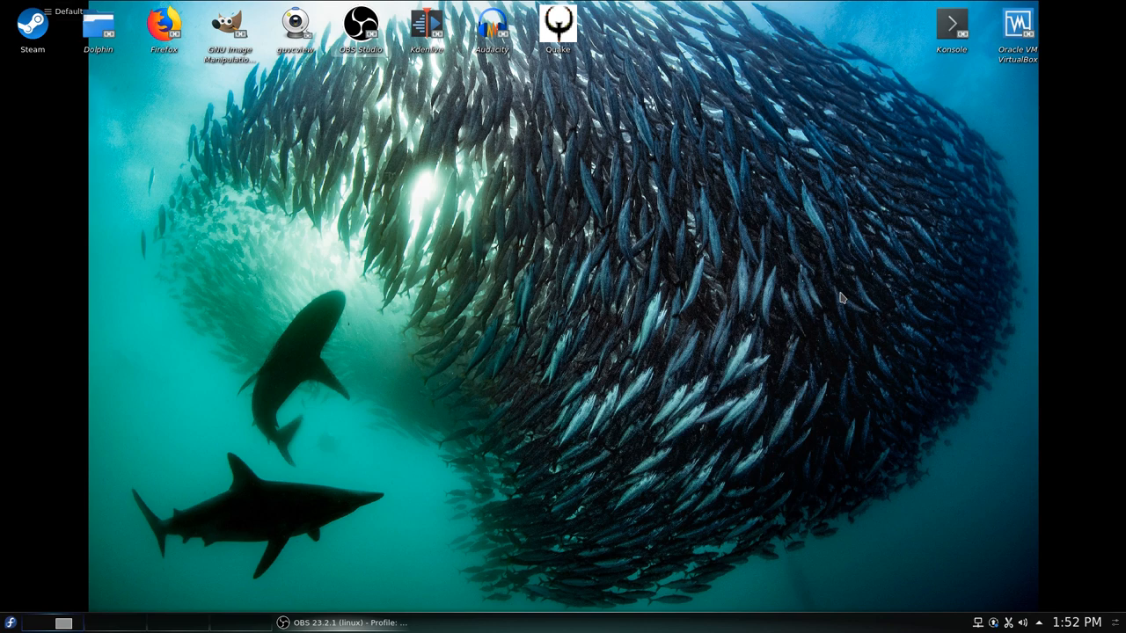
mouse_move(99, 7)
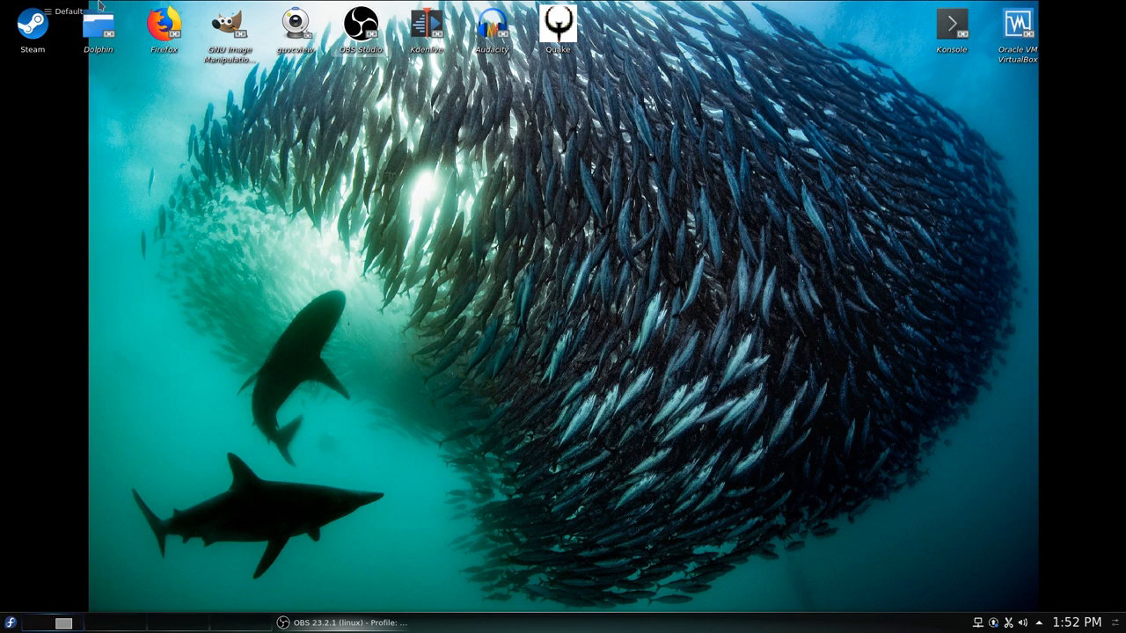
double_click(163, 23)
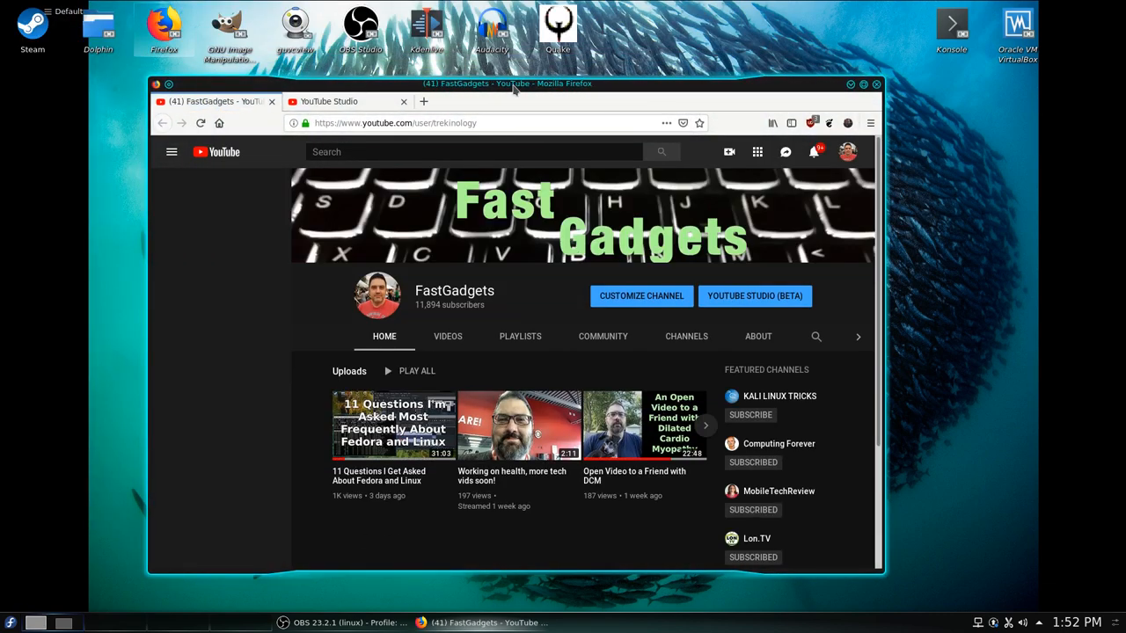
Scroll through the Fossbytes front page, then close its tab to return to FastGadgets.
click(171, 151)
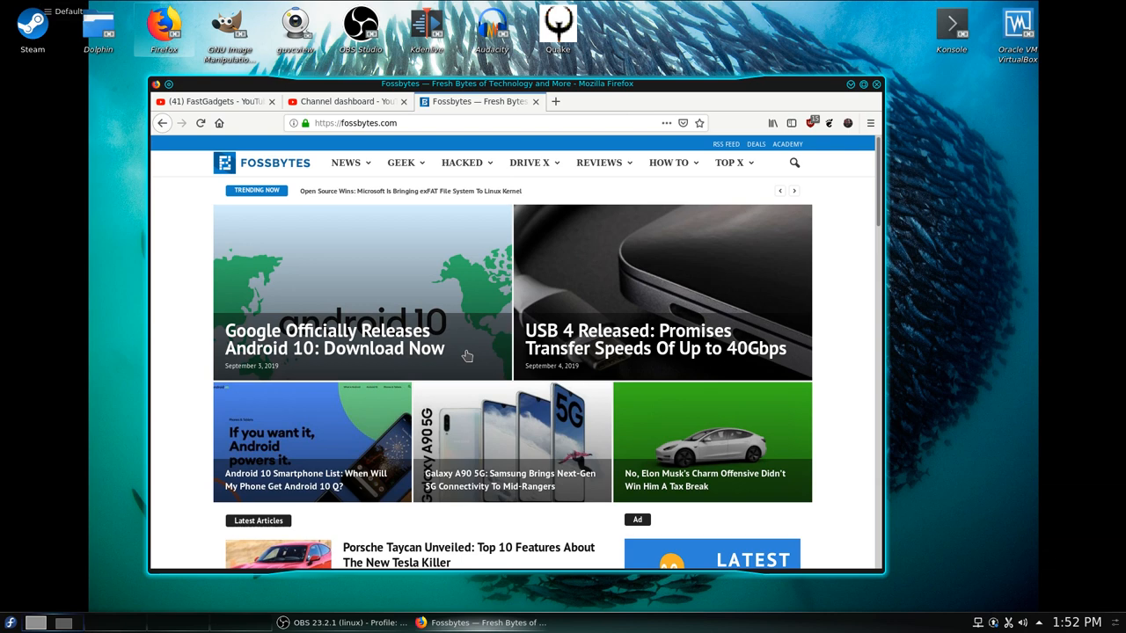
scroll(down, 3)
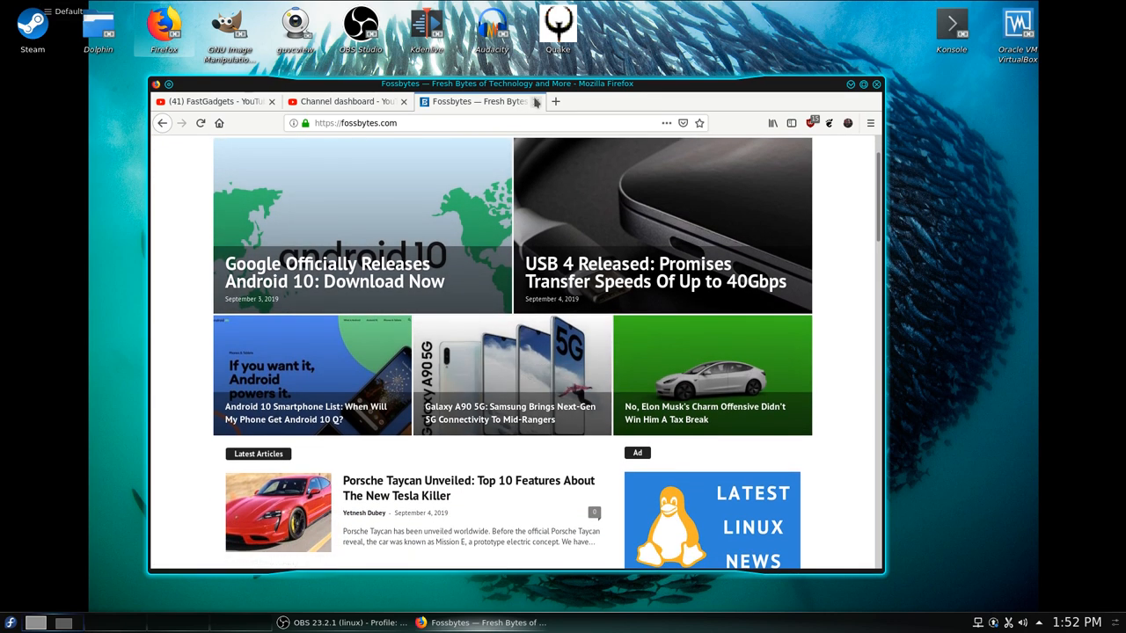
click(220, 102)
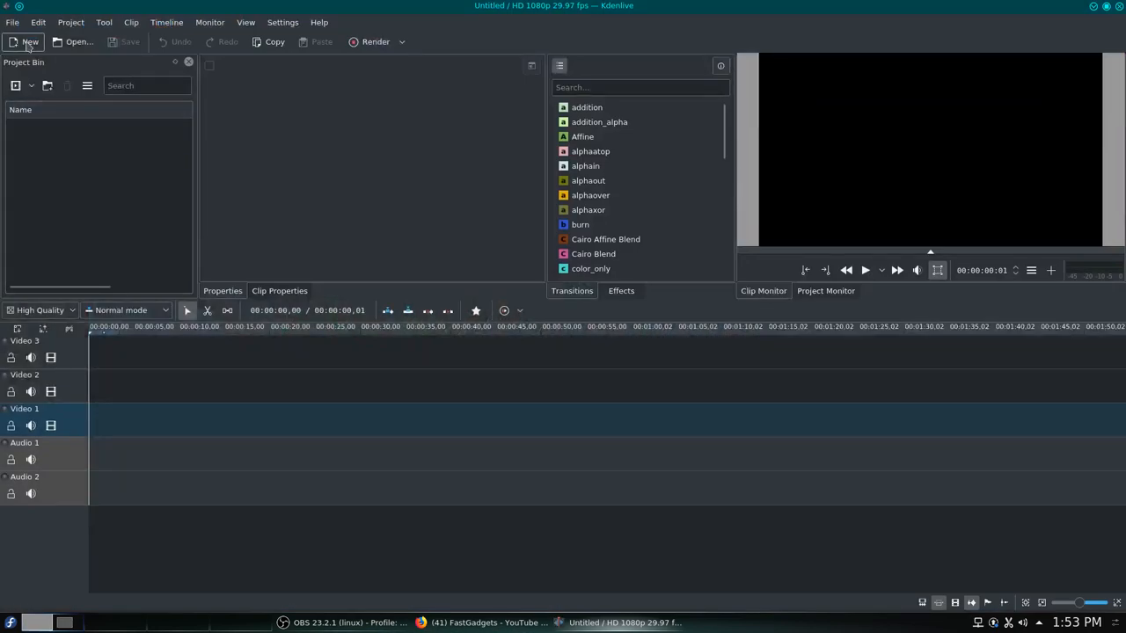
Open recent project 'Upgrading to Fedora 30!.kdenlive', accepting the DejaVu Sans substitution and backup notice.
click(11, 22)
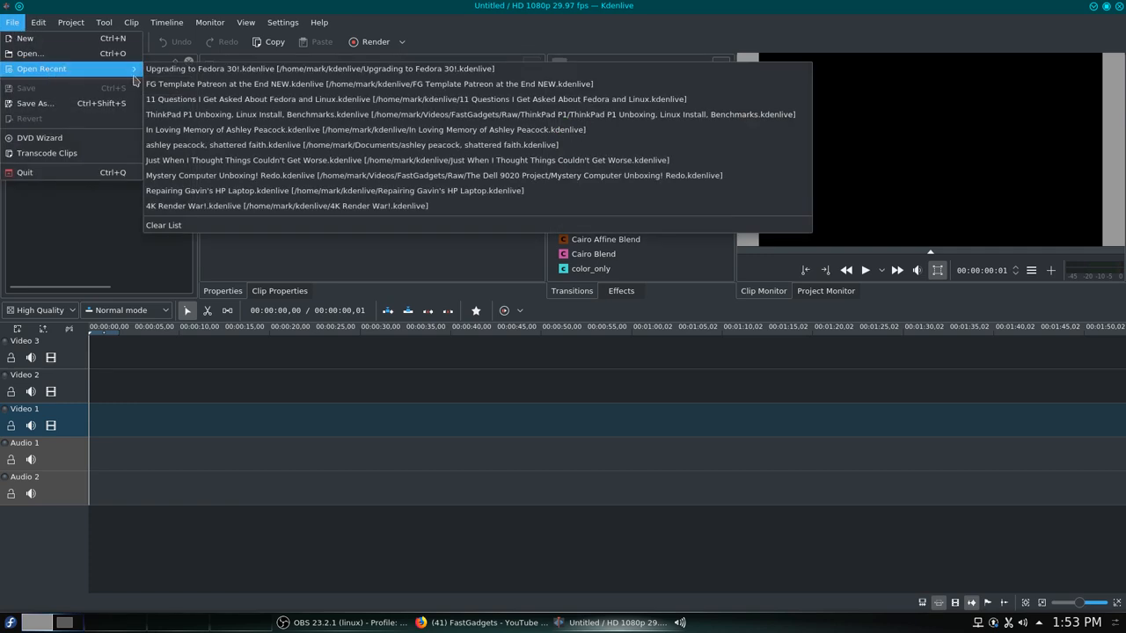
mouse_move(184, 68)
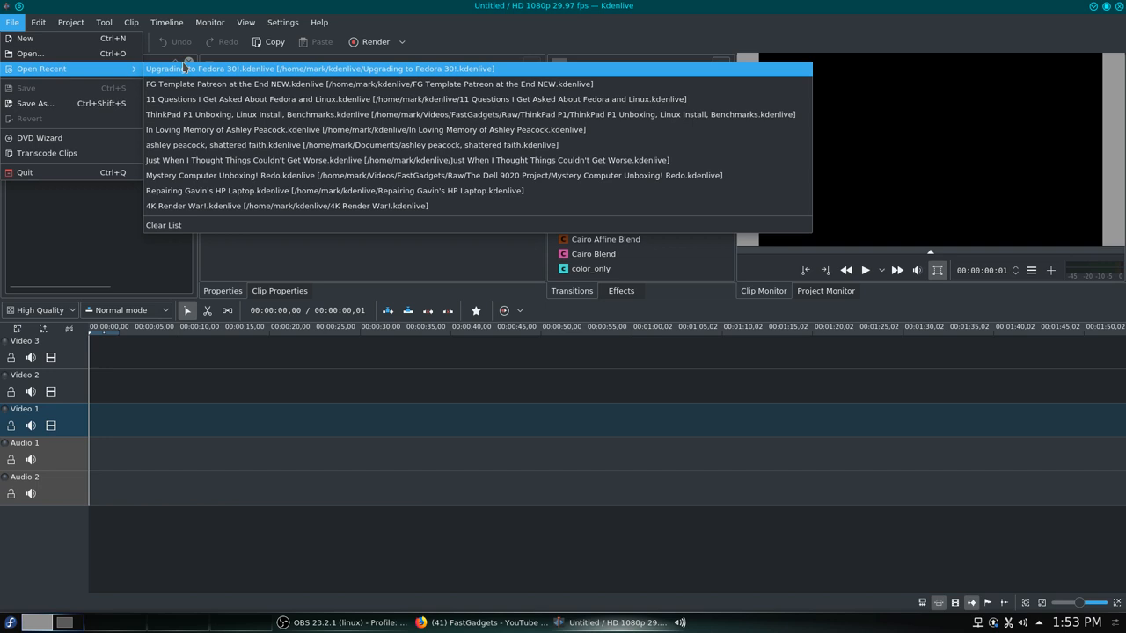
click(319, 69)
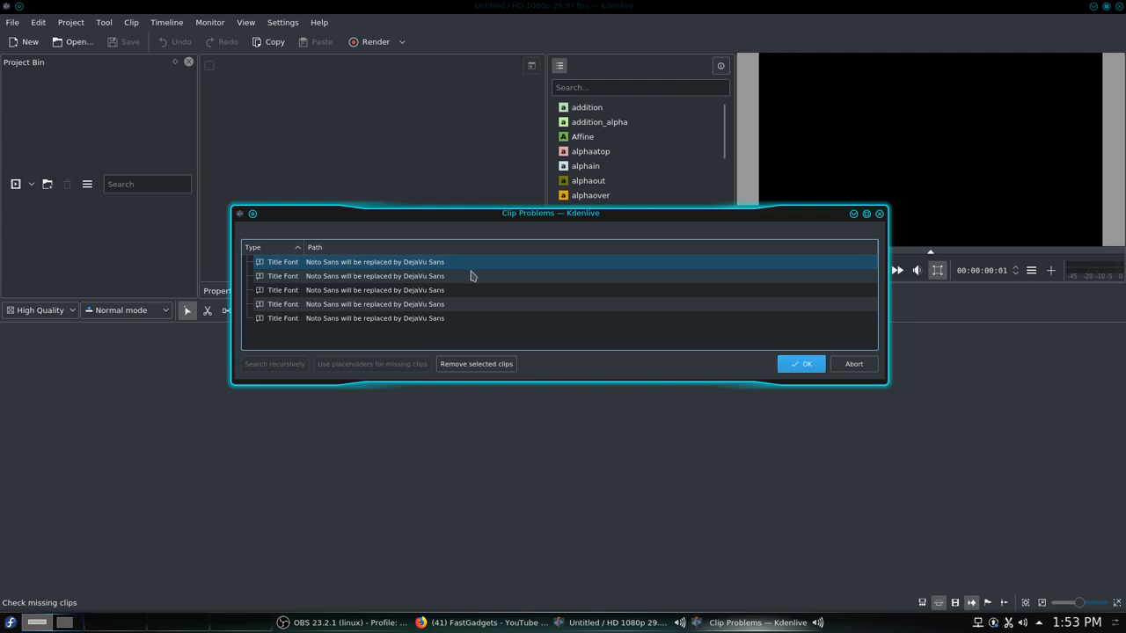
mouse_move(430, 275)
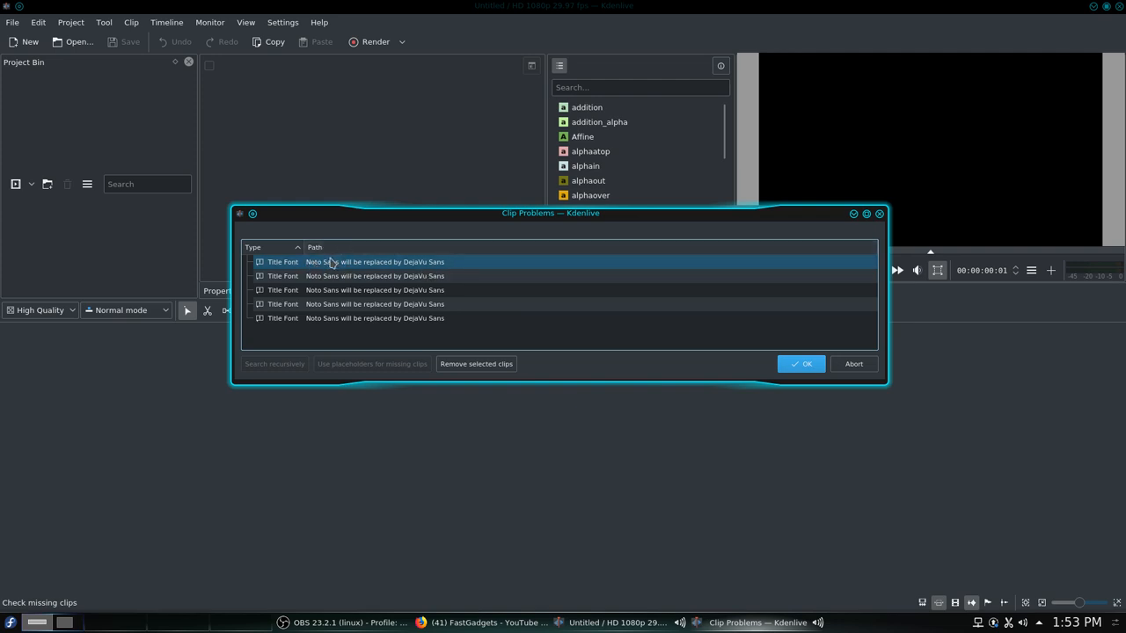
click(800, 363)
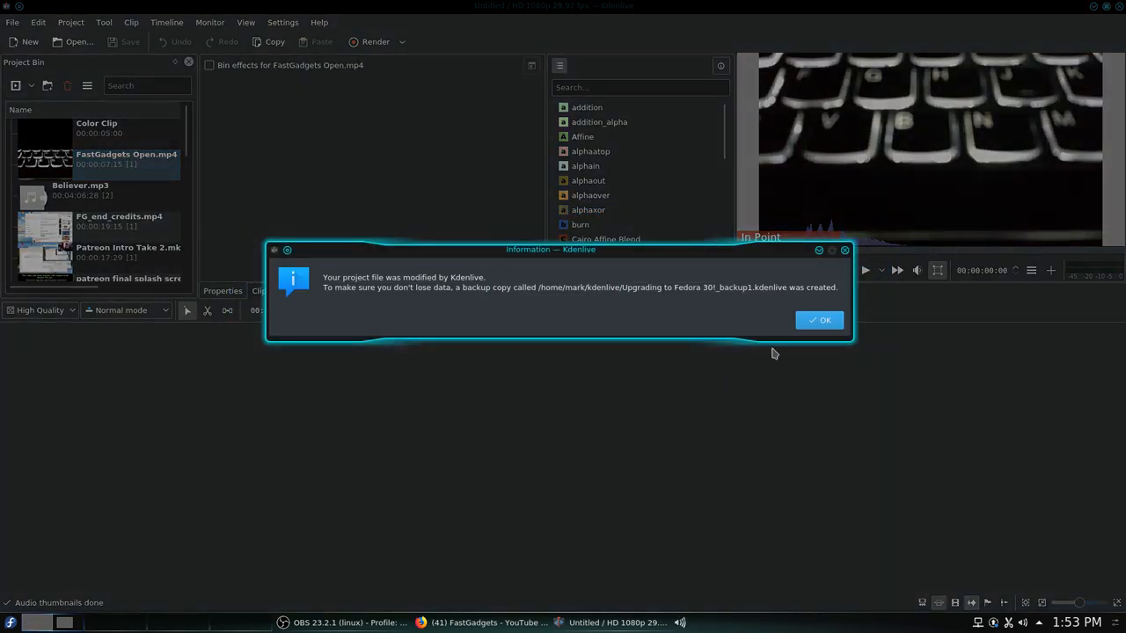
click(819, 321)
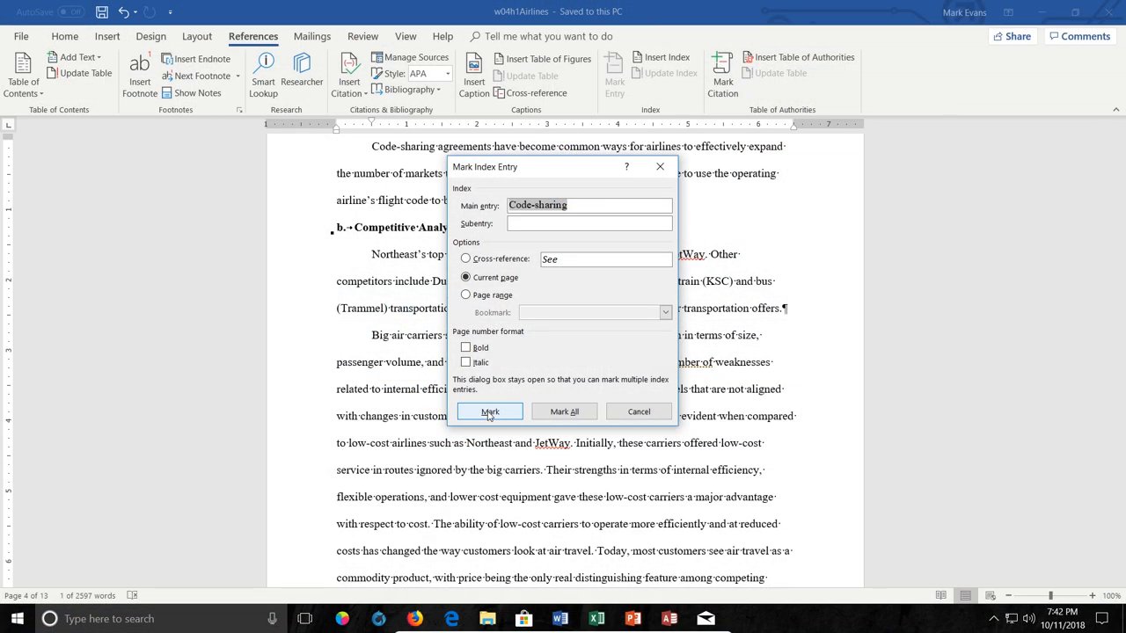
Mark 'Code-sharing' as the main index entry and close the Mark Index Entry dialog.
click(490, 411)
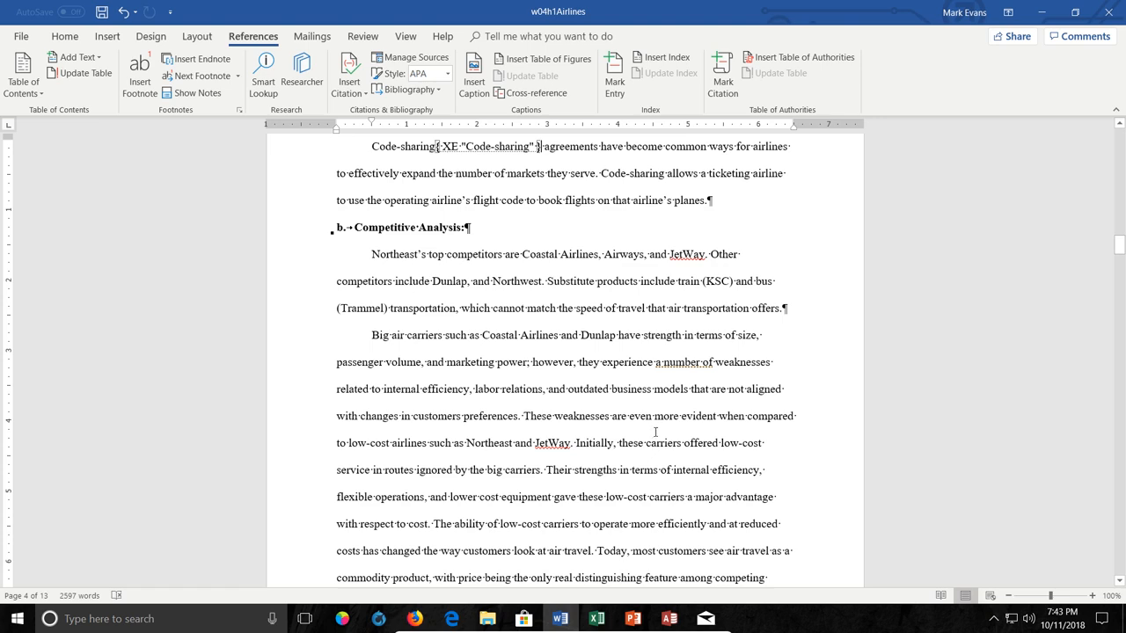
click(505, 617)
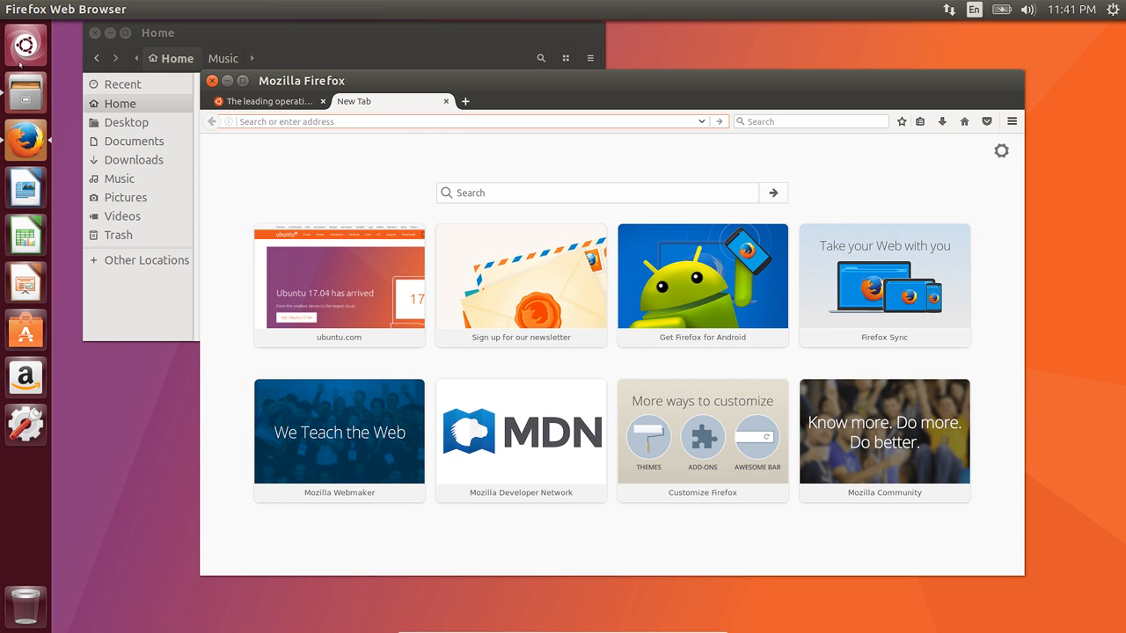
Launch Install Ubuntu from the Dash, enable downloading updates while installing, and continue.
click(25, 41)
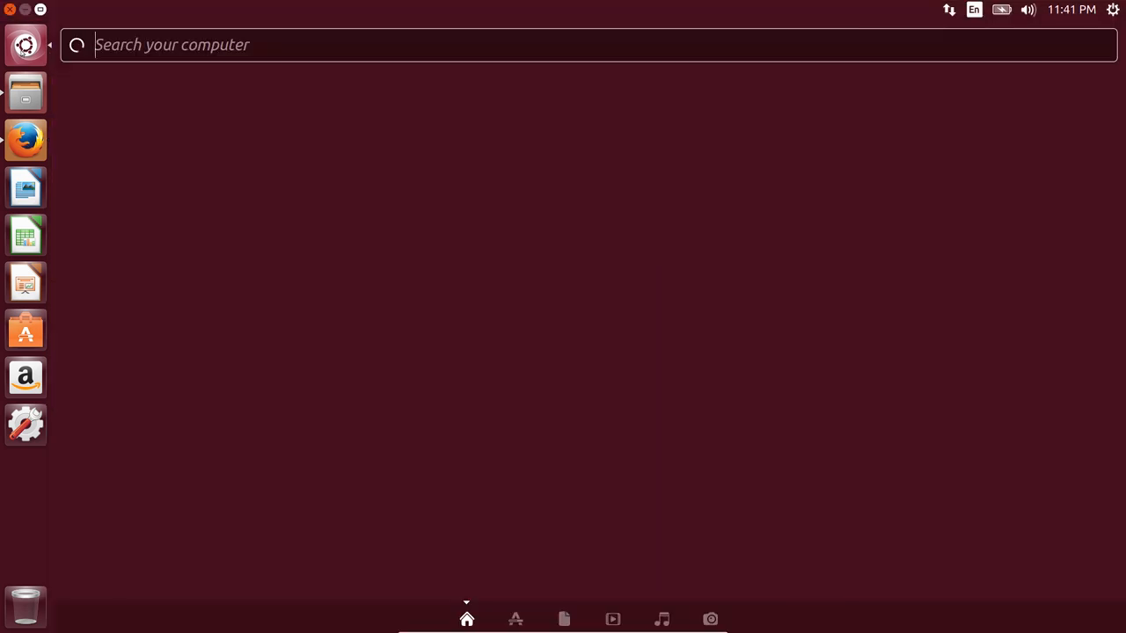
click(516, 619)
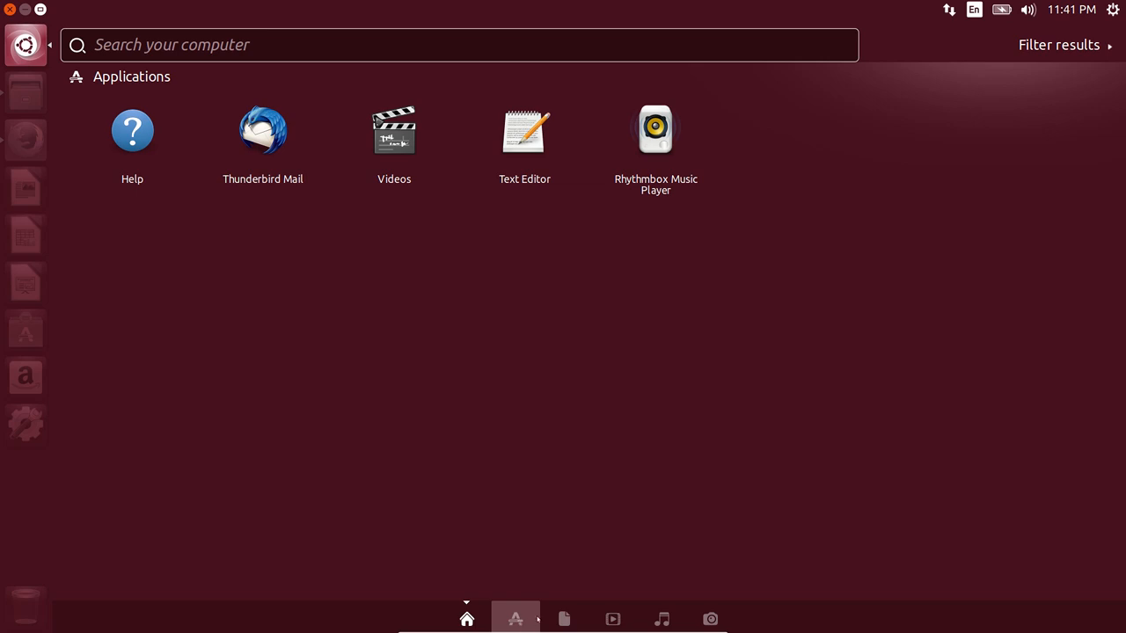
click(612, 619)
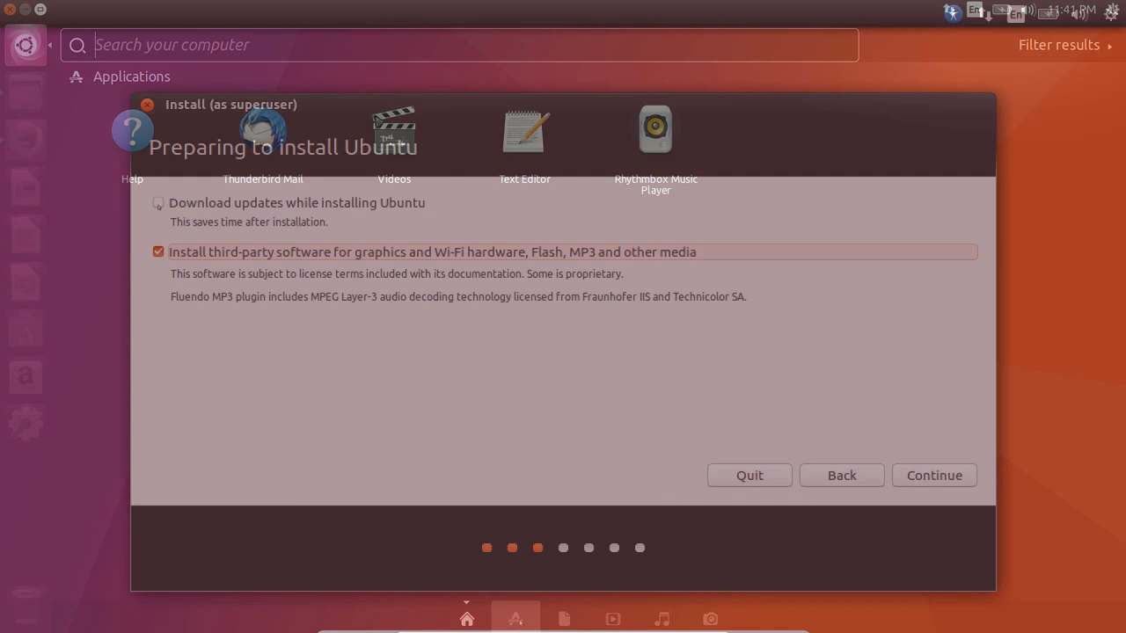
click(158, 202)
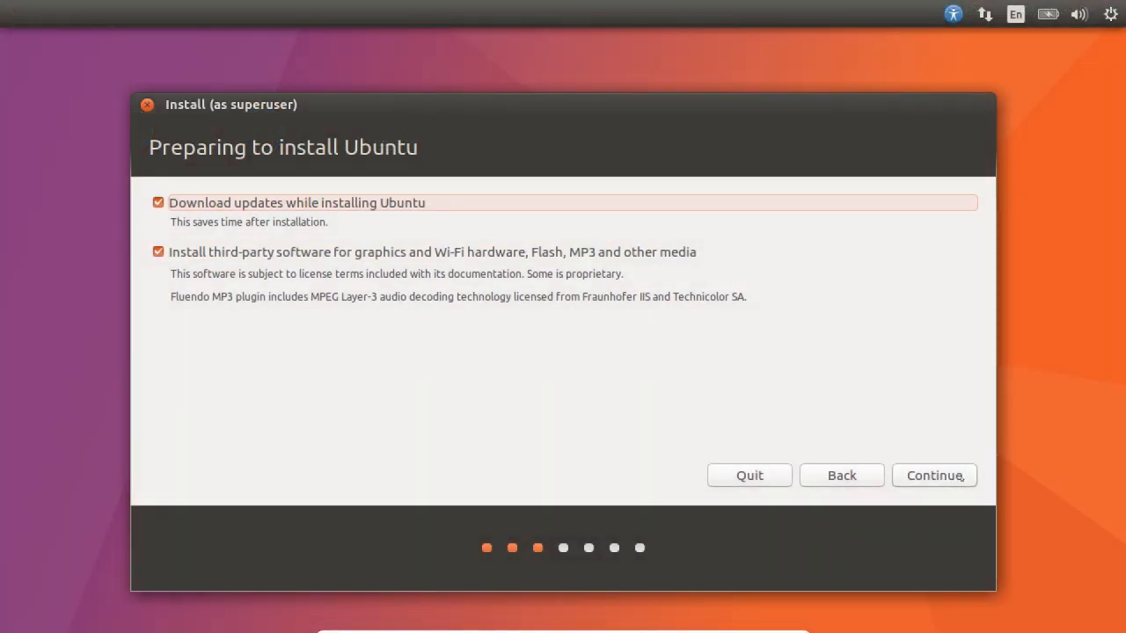
click(934, 475)
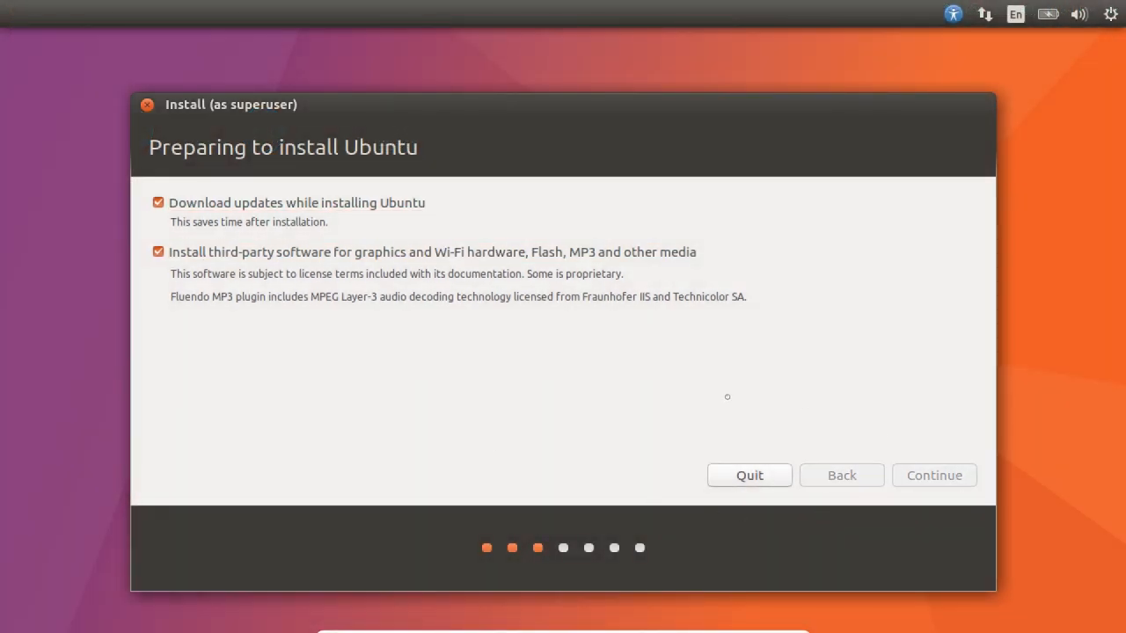